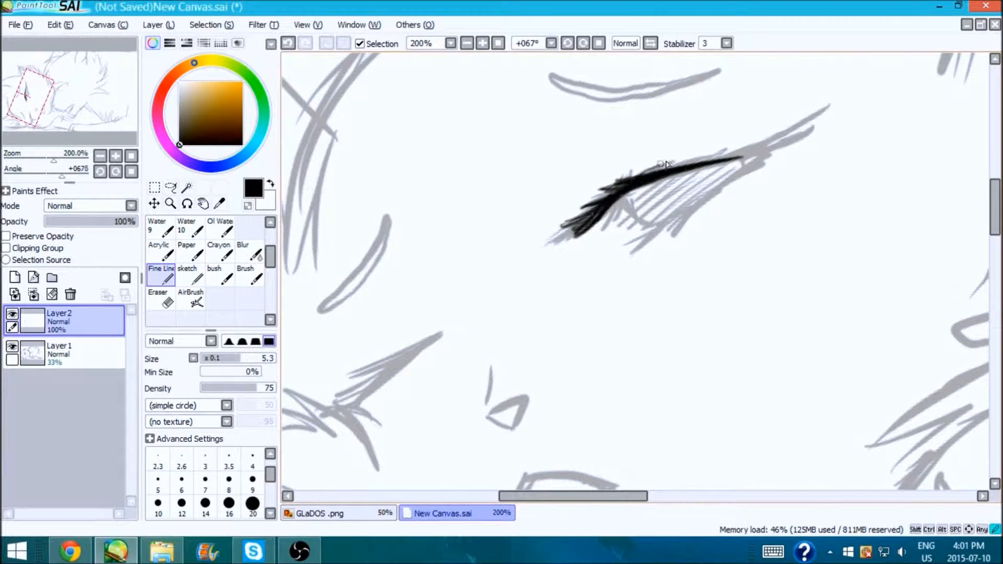
# Trace the cats' fur and jaw outlines in black Fine Line on two new lineart layers
pyautogui.click(480, 43)
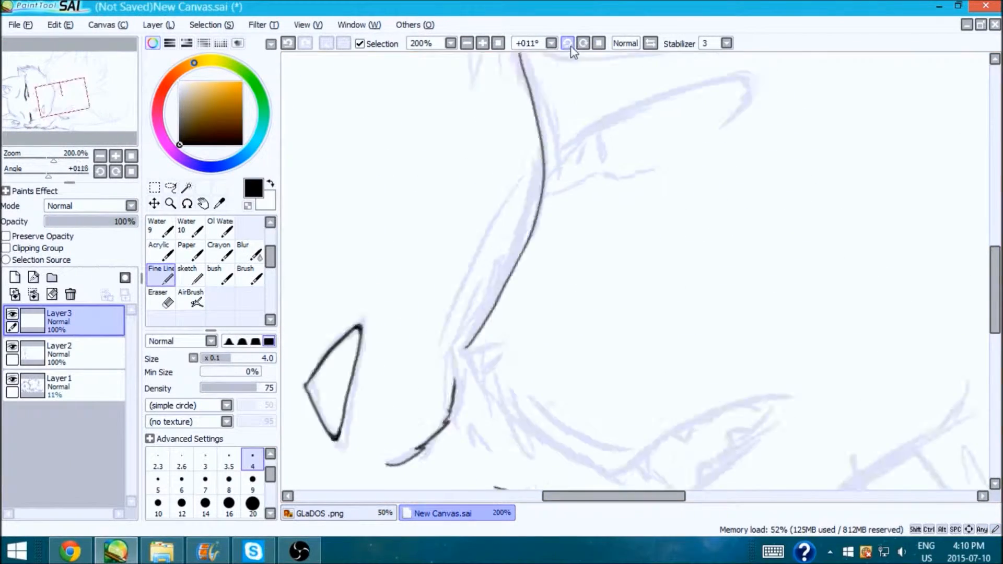
pyautogui.click(566, 43)
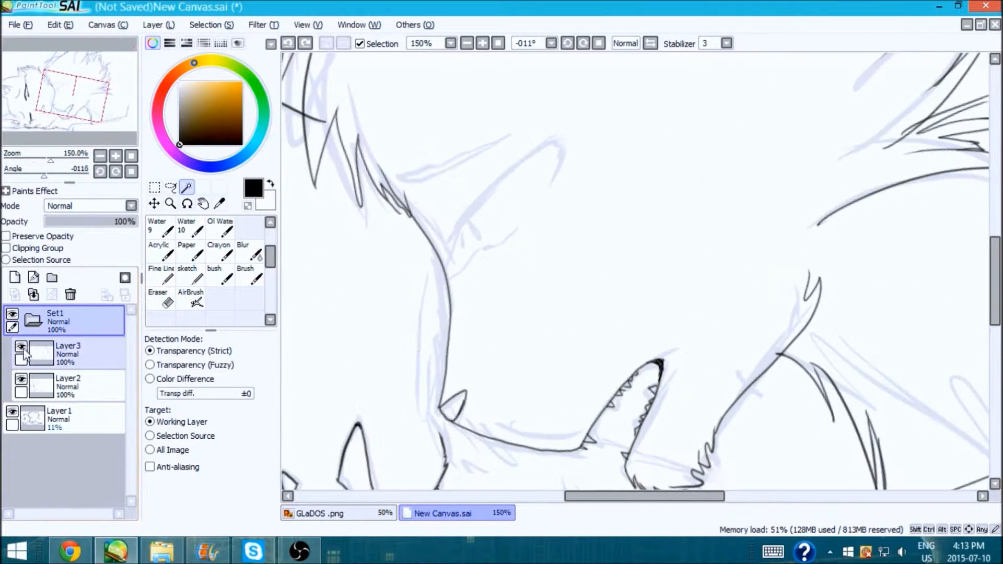
# Fill both cats with flat grey using Magic Wand and Bucket on layers below the lineart set
pyautogui.click(298, 551)
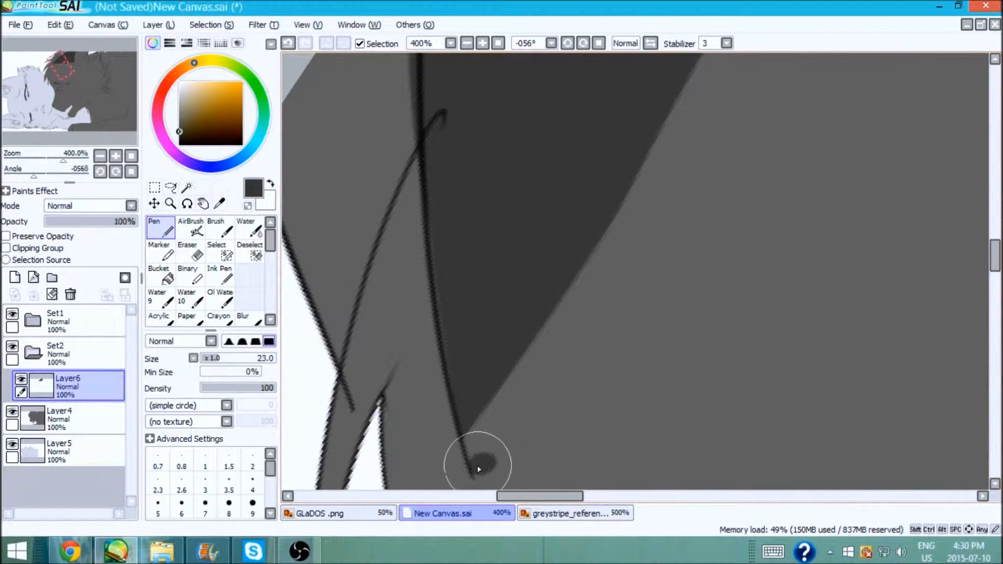
# Paint dark tabby stripes on Layer6 with the Pen, checking the greystripe reference tab
pyautogui.click(187, 230)
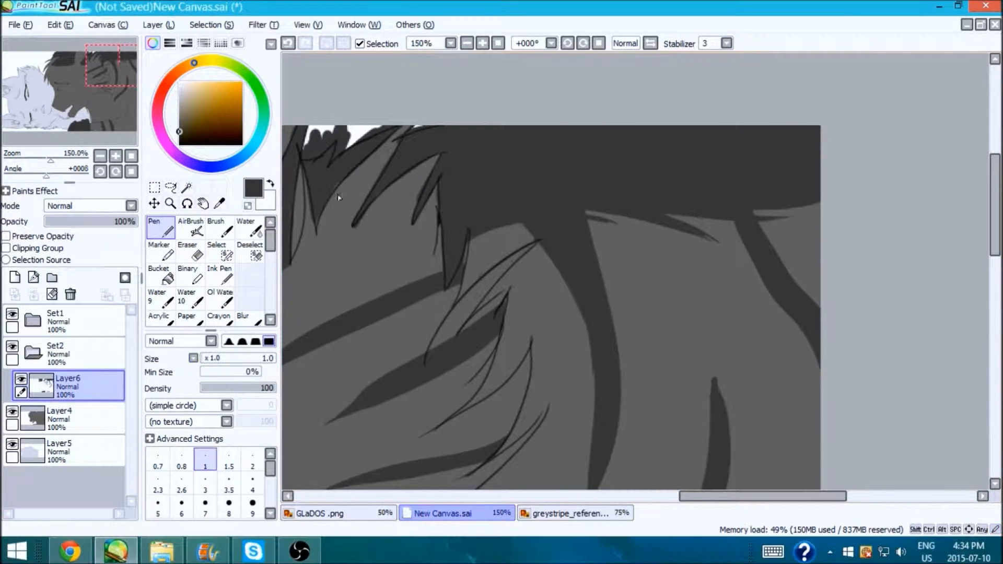
pyautogui.click(573, 513)
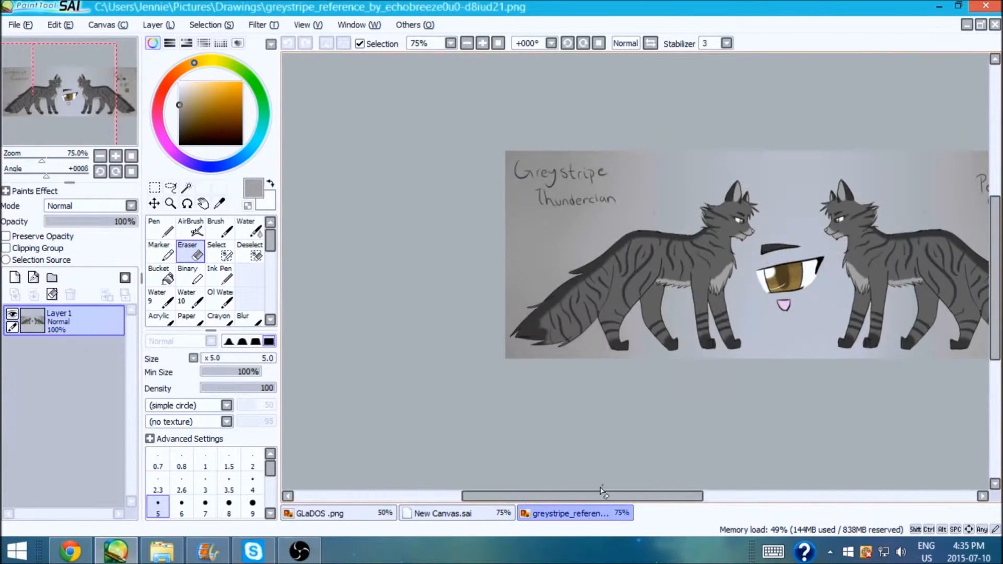
pyautogui.click(447, 513)
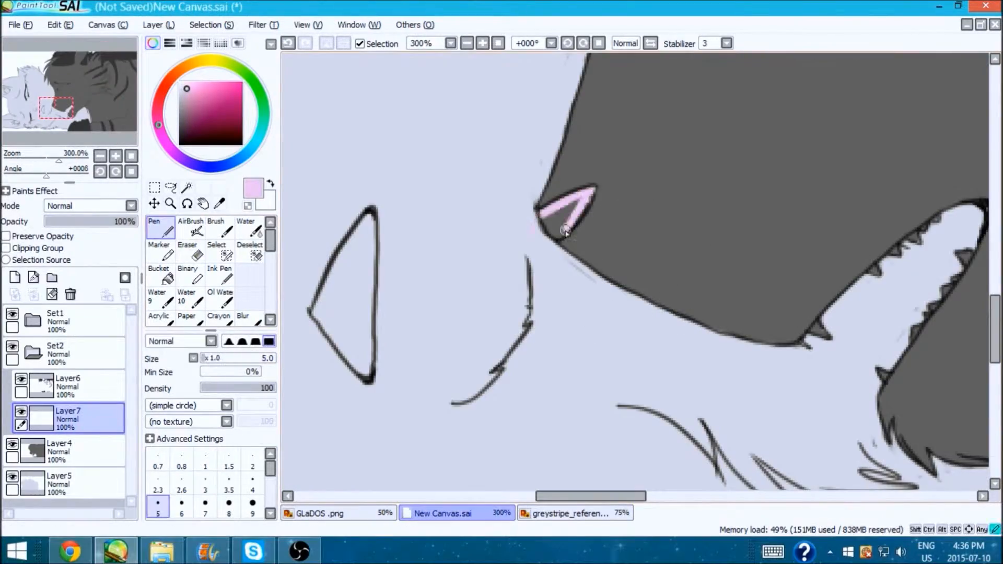
# Paint pink nose and ear details, then a blue iris with white highlight softened by Blur
pyautogui.click(70, 551)
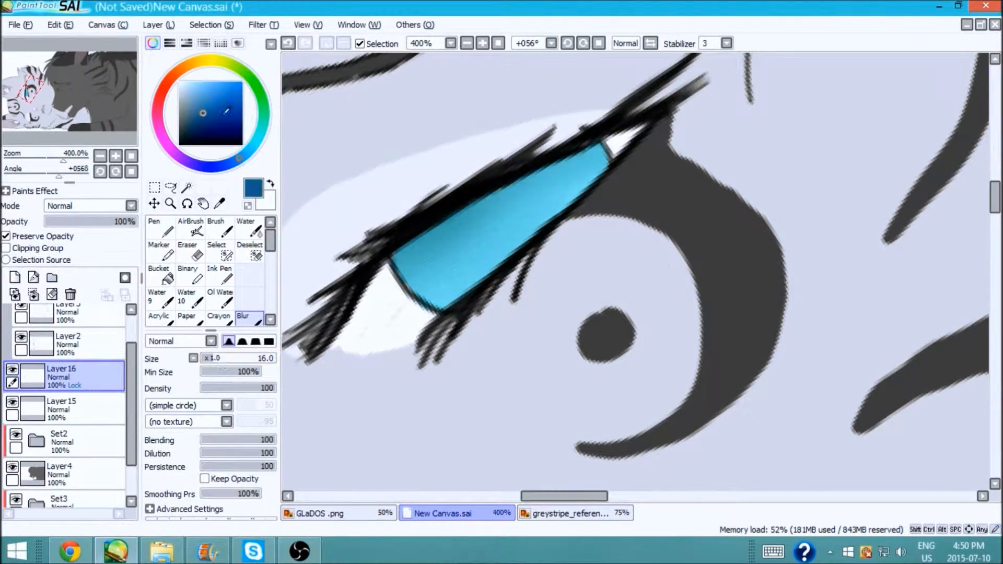
# Paint brown tree trunks, green foliage, a black shadow layer and red blood at the white cat's mouth
pyautogui.click(466, 43)
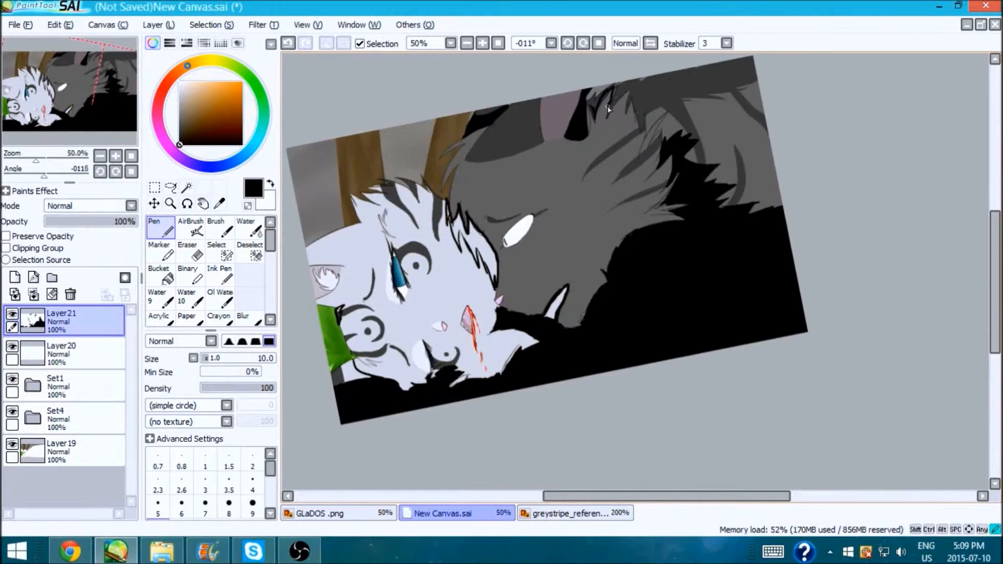
# Set Layer21 opacity to 17%, airbrush dark blue along the bottom on Layer22 and blur it, adding Layer23
pyautogui.click(186, 187)
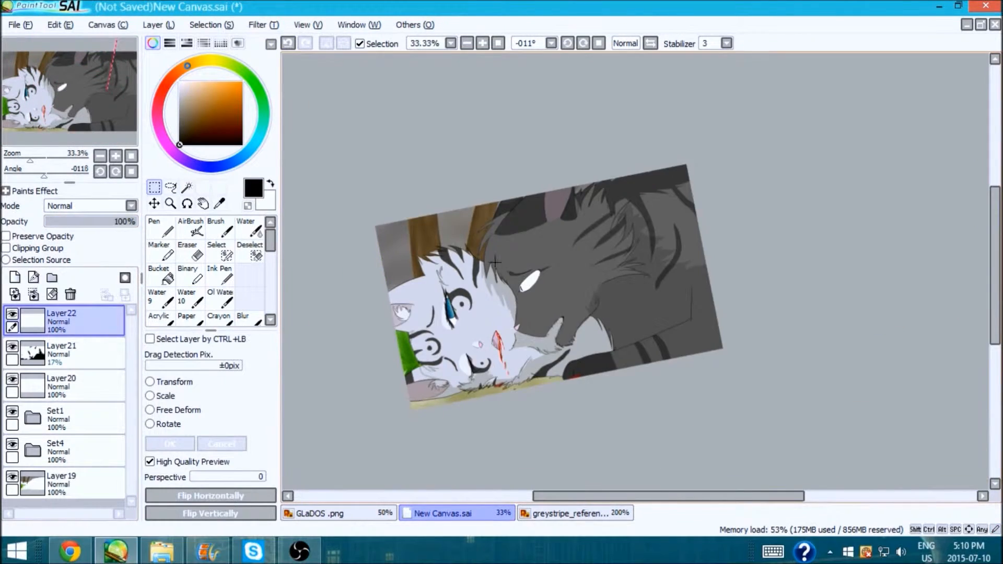
pyautogui.click(190, 230)
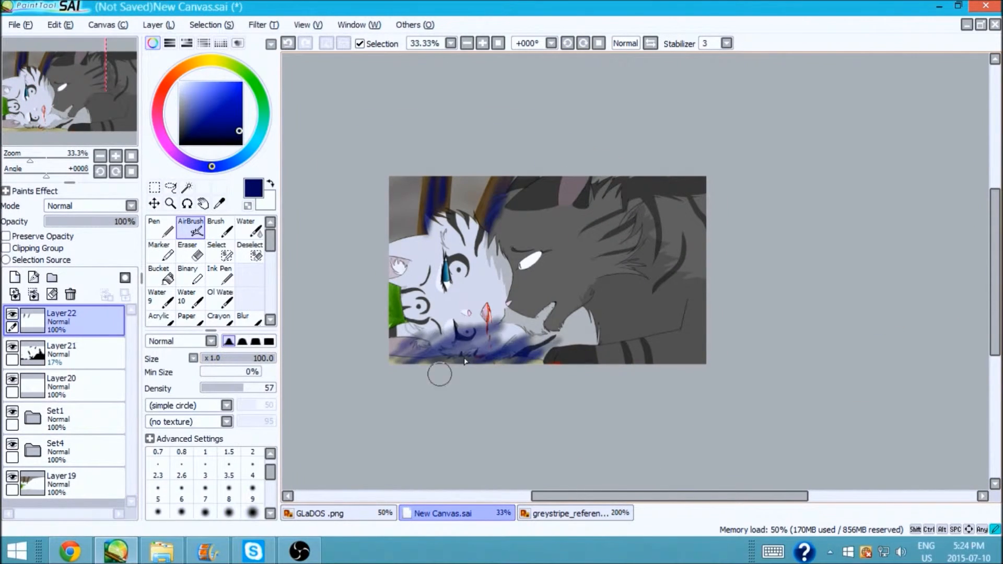
pyautogui.click(242, 317)
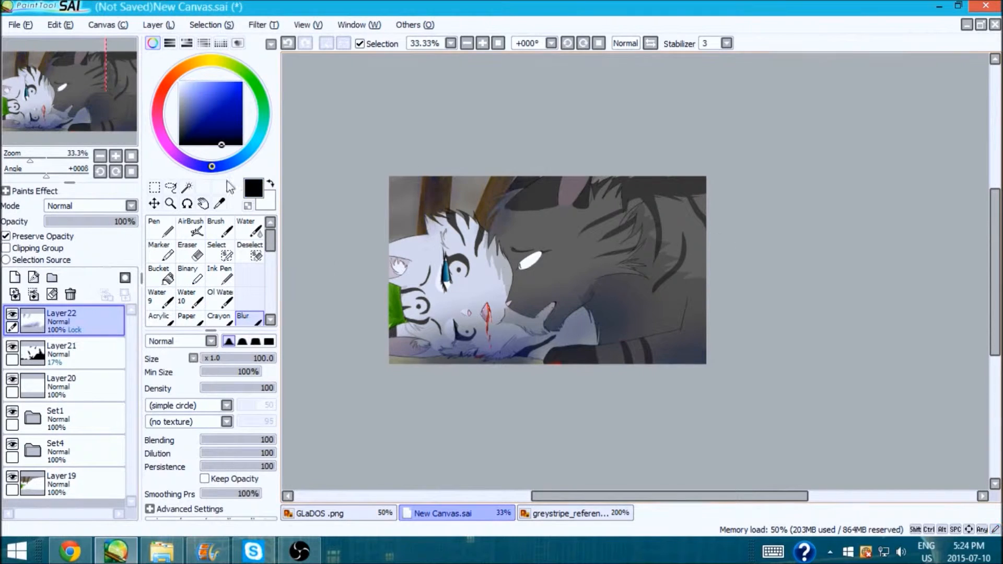
pyautogui.click(190, 226)
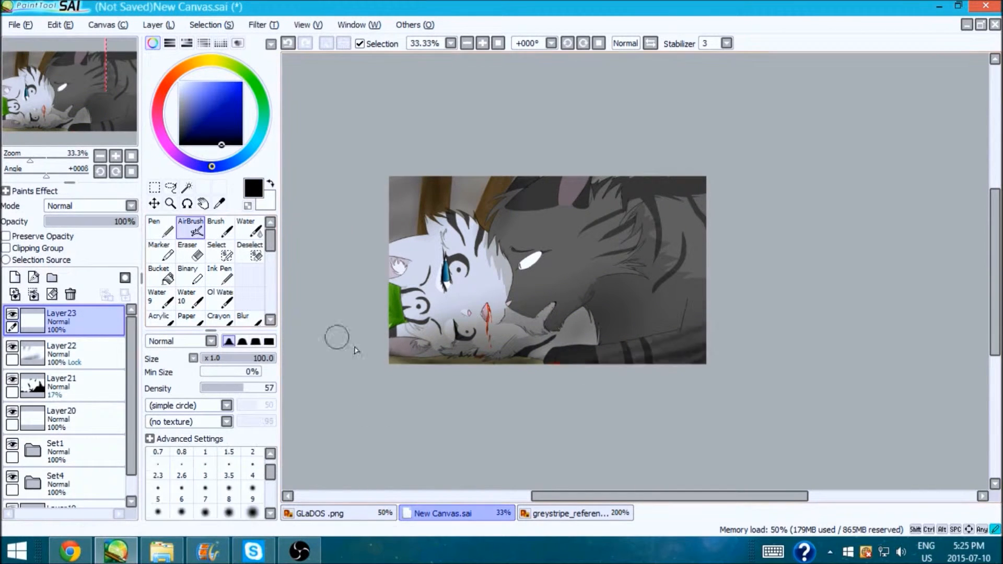